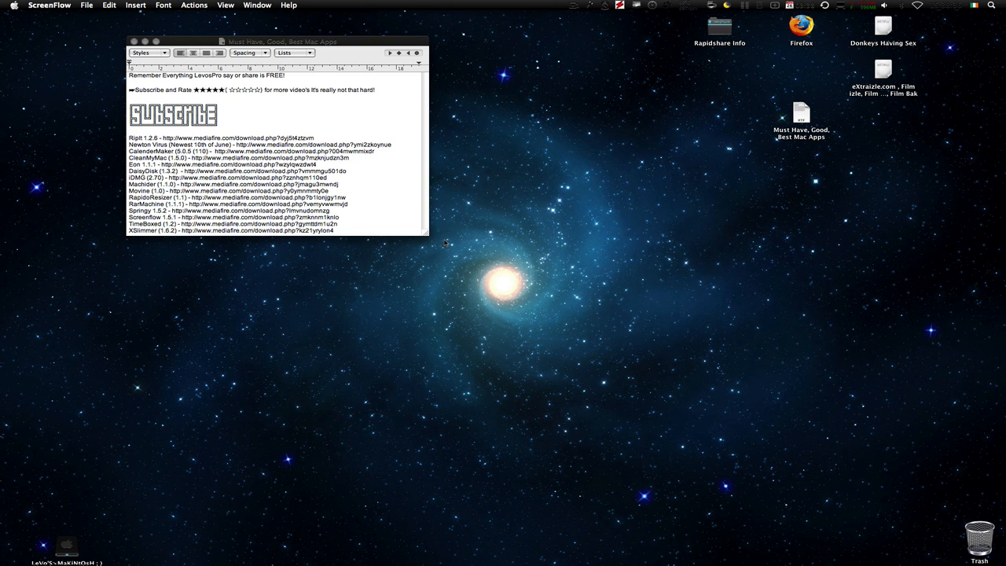
mouse_move(426, 261)
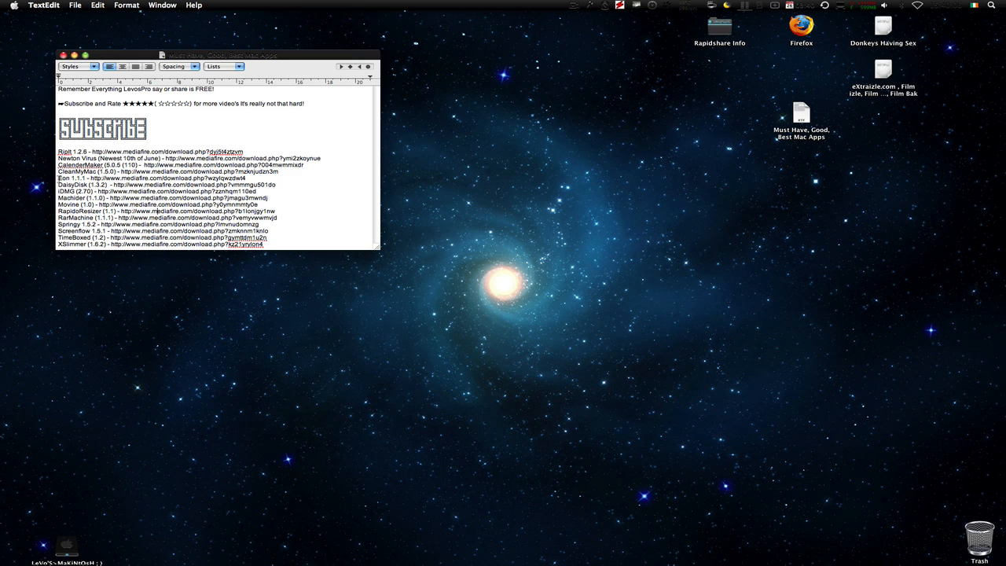
Show Eon's June and July 2009 calendars and hourly timeline on the desktop from the menu-bar clock.
click(991, 5)
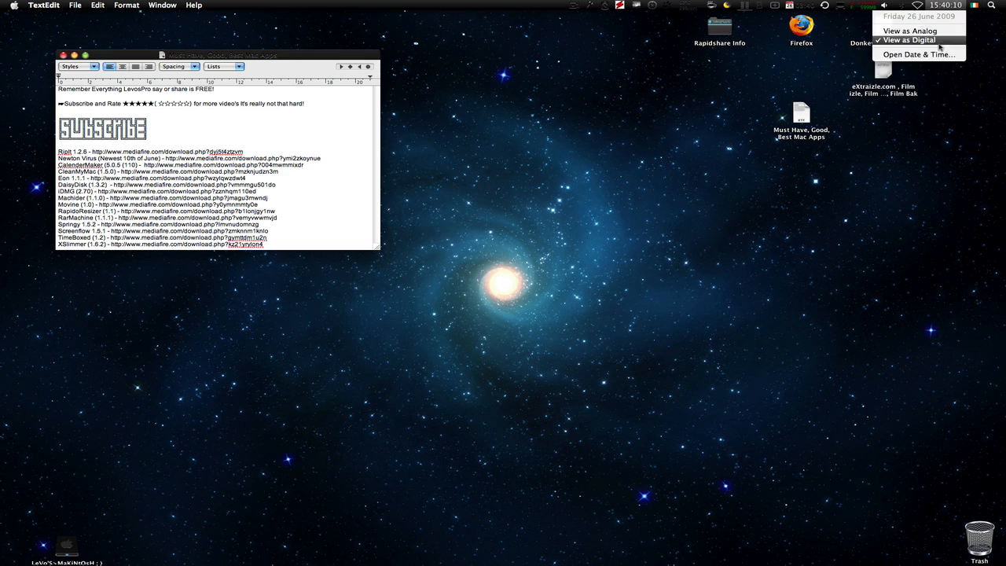
click(991, 6)
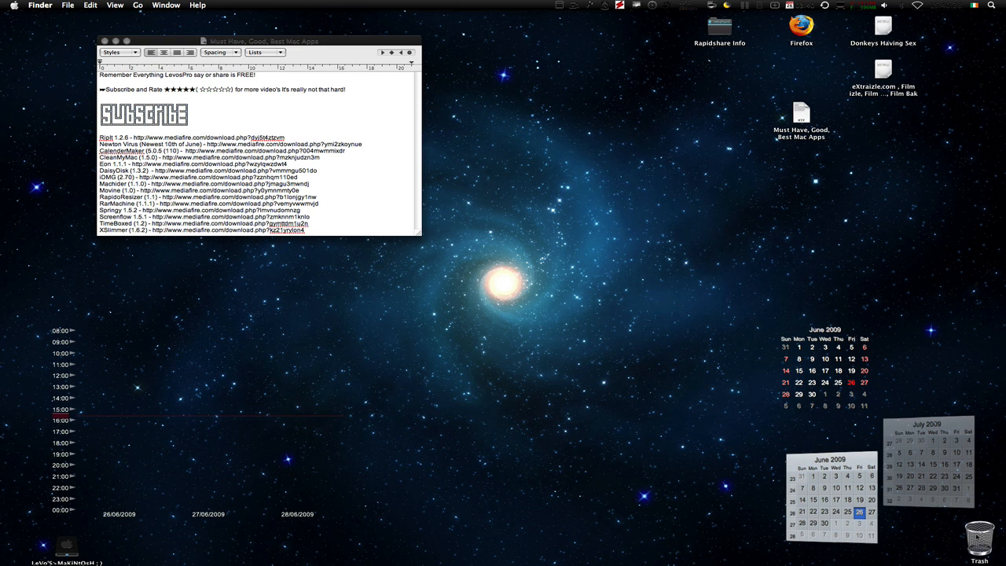
mouse_move(708, 497)
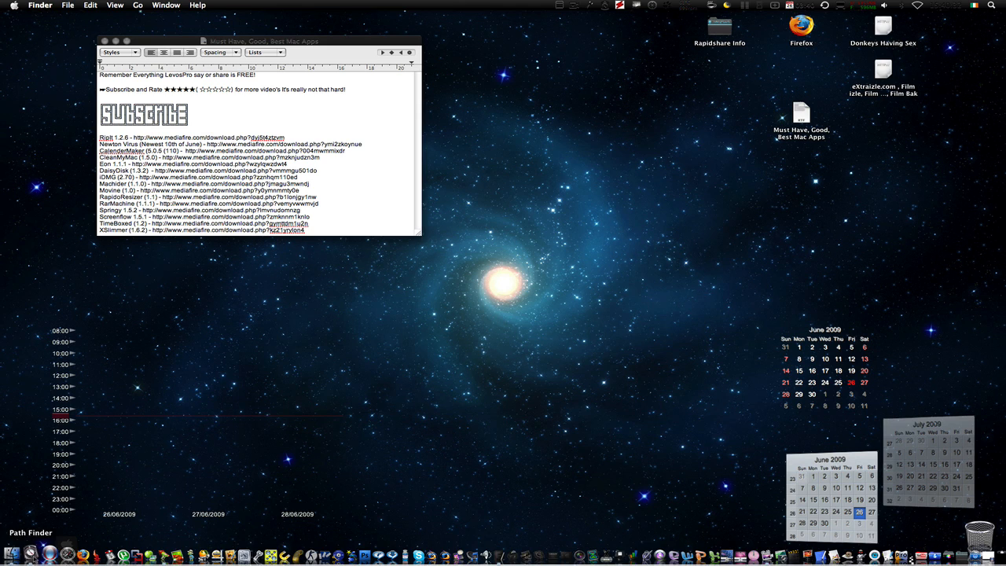
Bring TextEdit's Mac app list document back to the front.
click(235, 142)
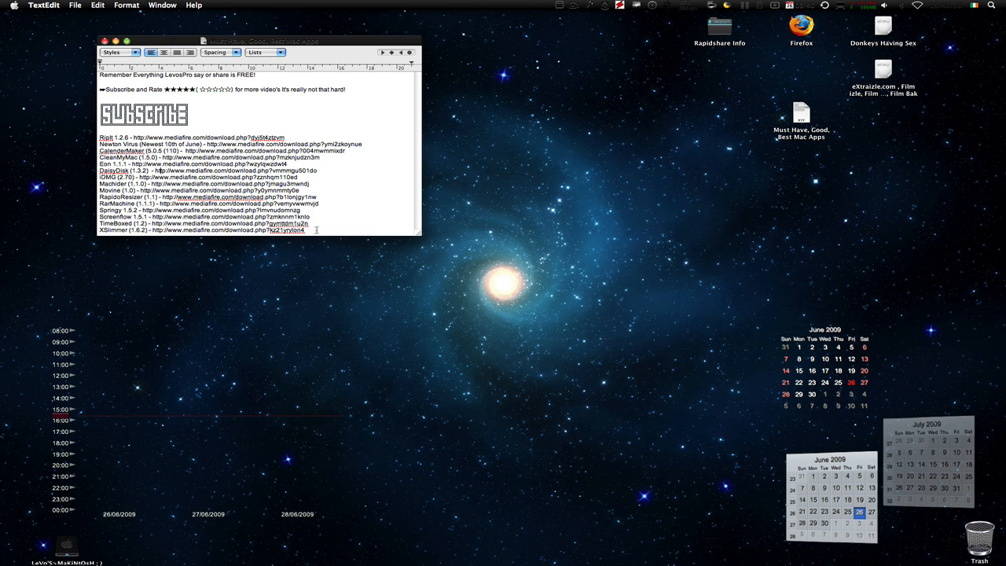
mouse_move(664, 273)
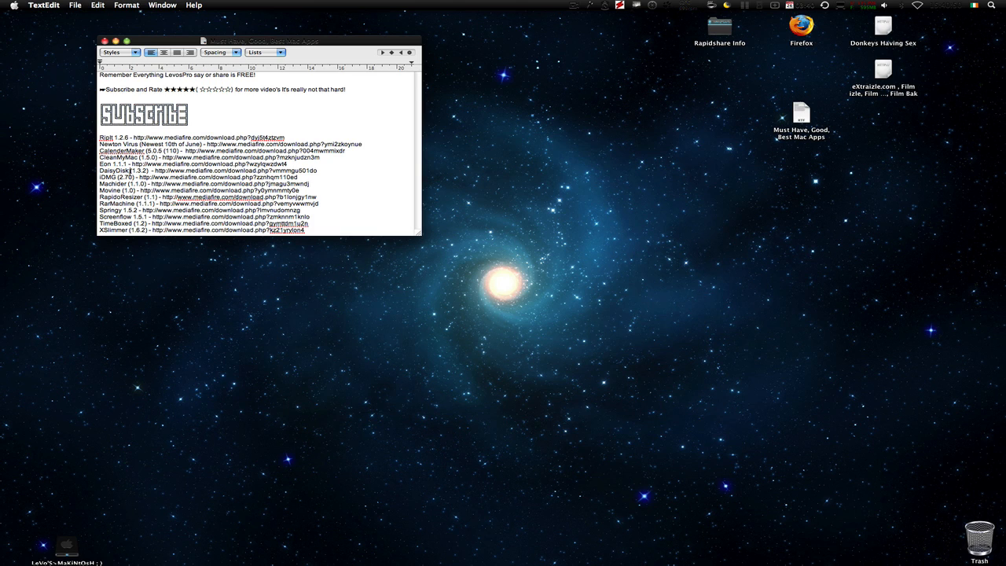
mouse_move(3, 311)
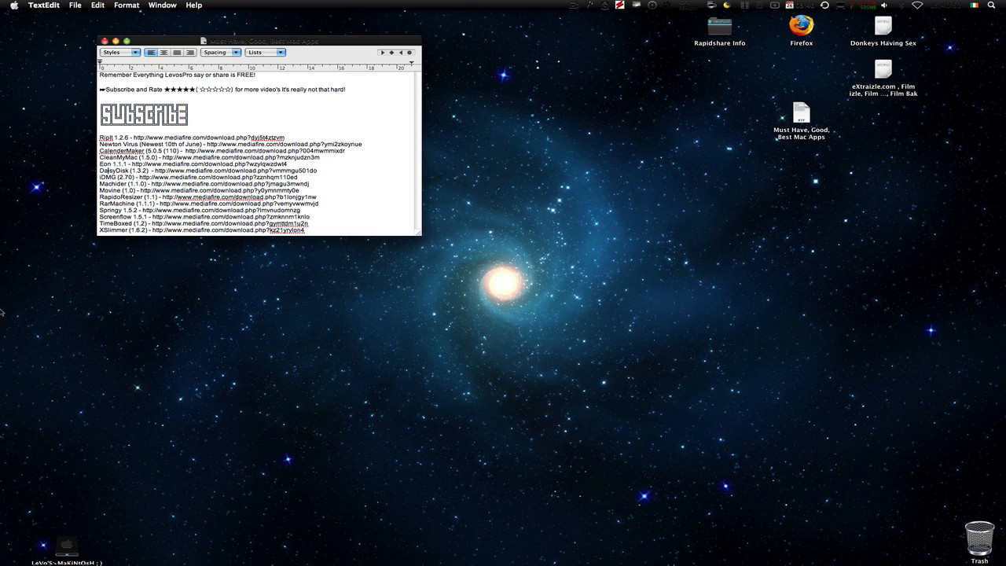
mouse_move(231, 251)
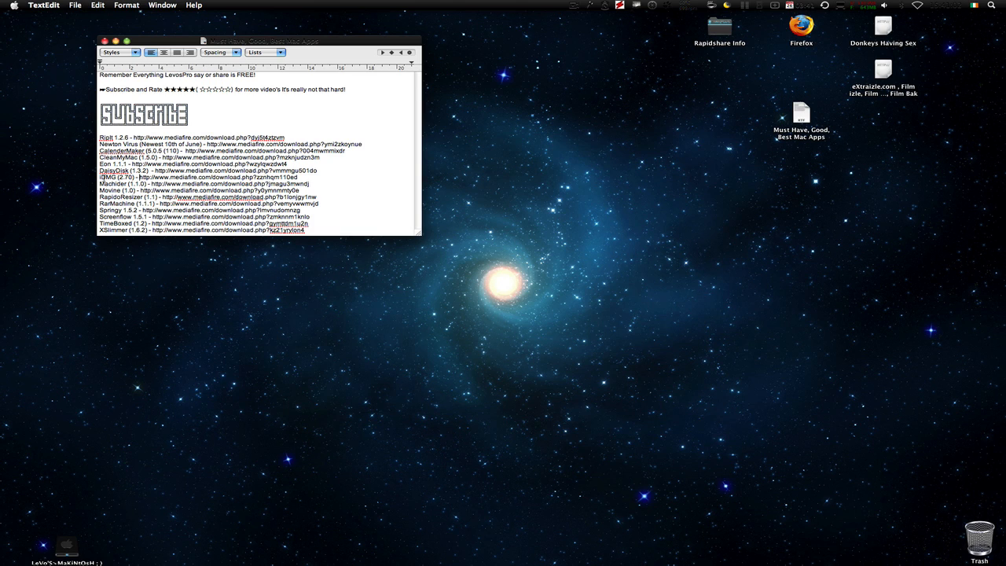
Select the Machider entry in the app list document.
double_click(110, 177)
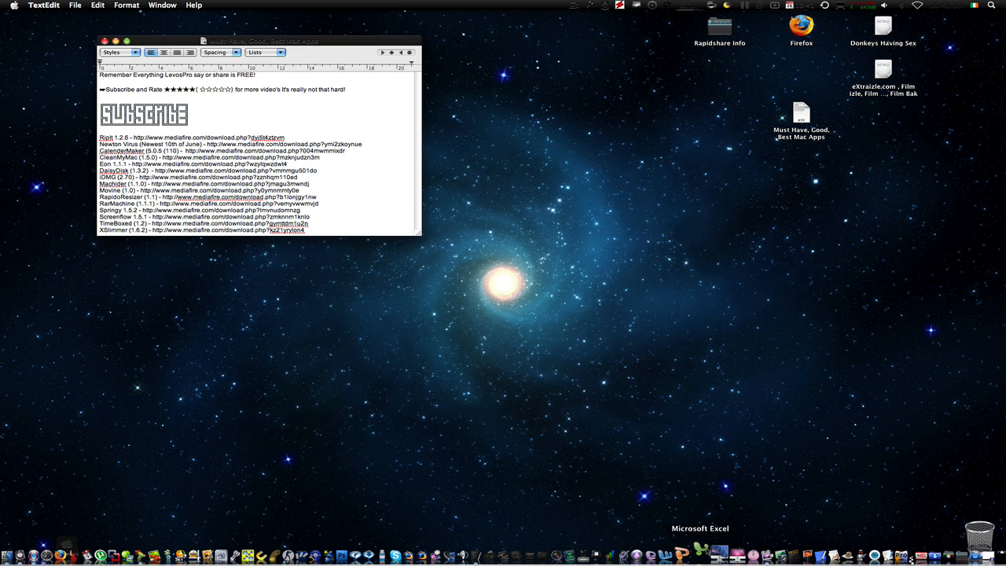
mouse_move(715, 554)
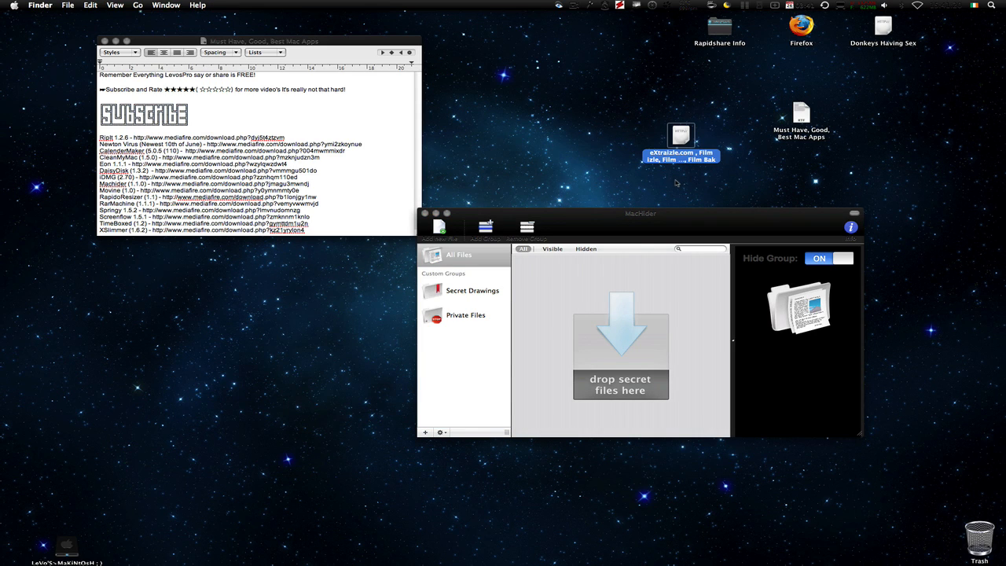
mouse_move(681, 134)
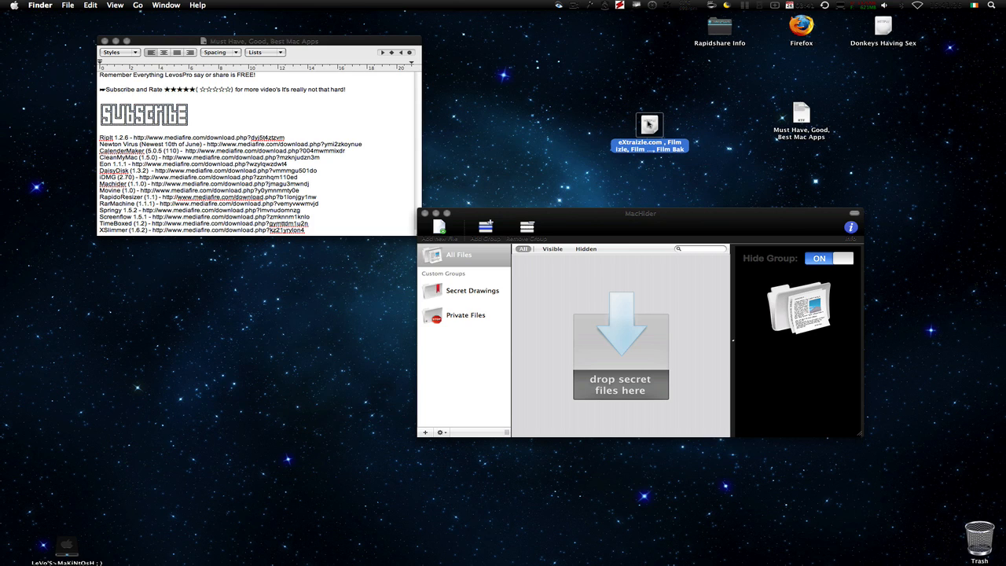
Add the eXtraizle.com webloc file to MacHider and switch its hiding off.
drag(648, 129, 613, 212)
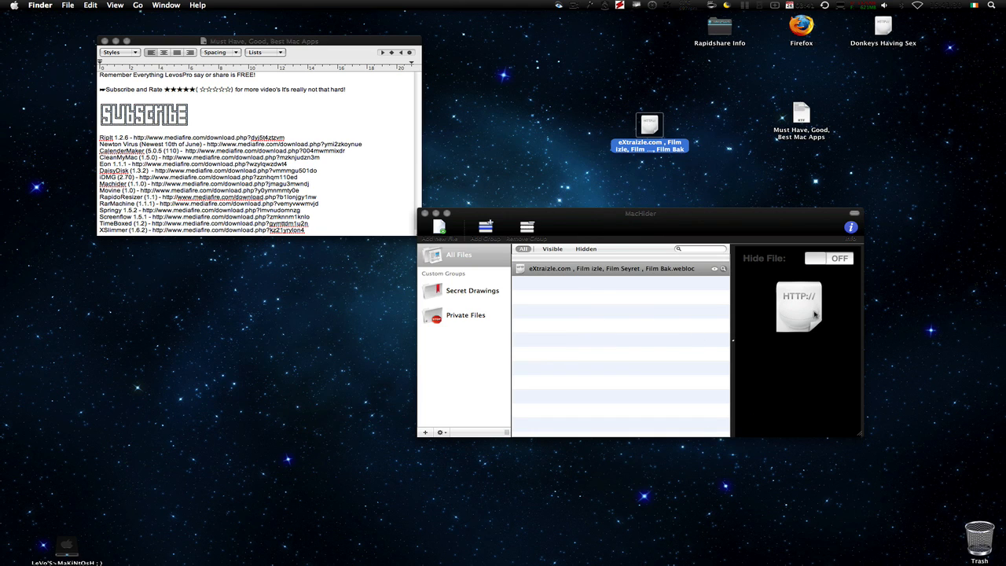
click(827, 258)
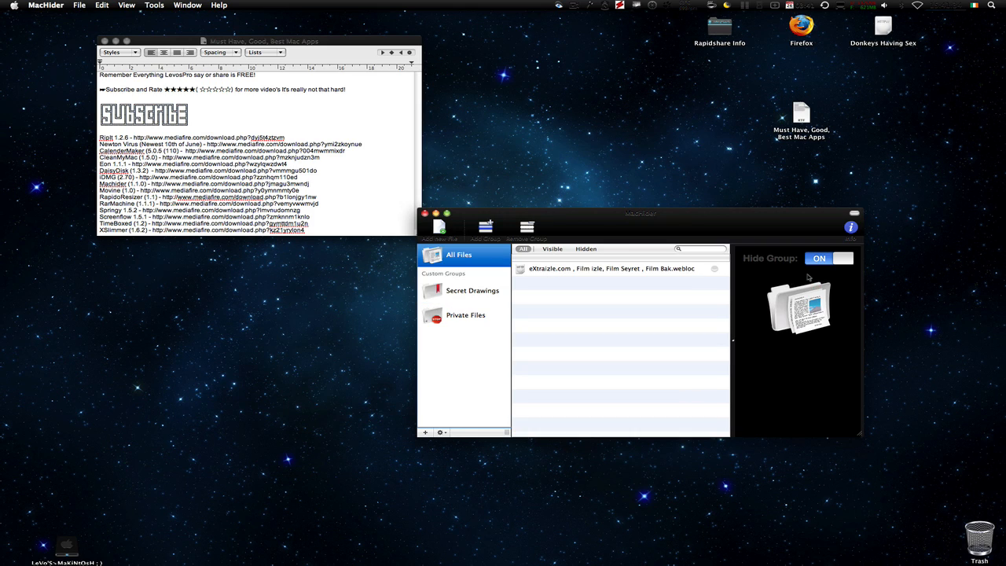
mouse_move(785, 260)
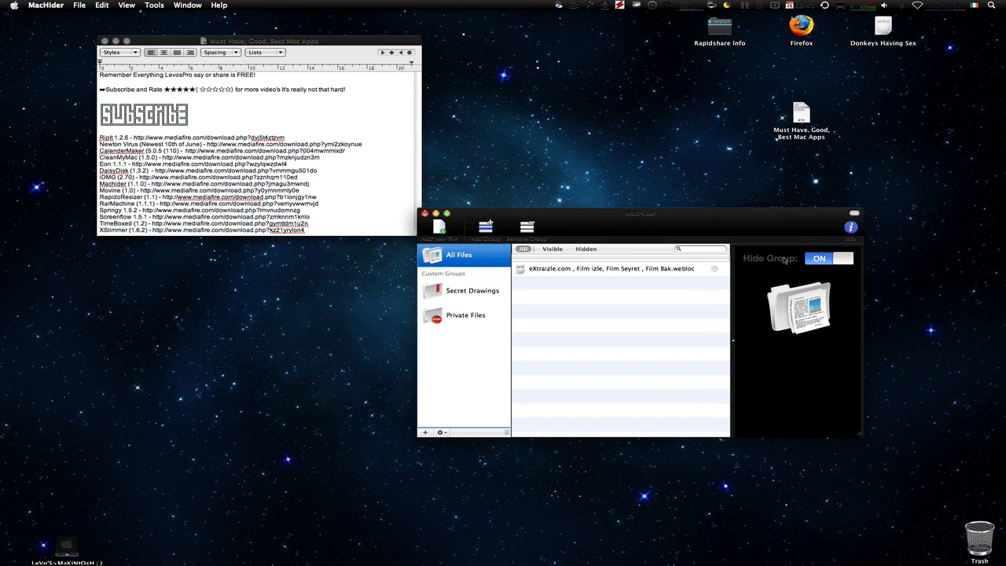
click(828, 258)
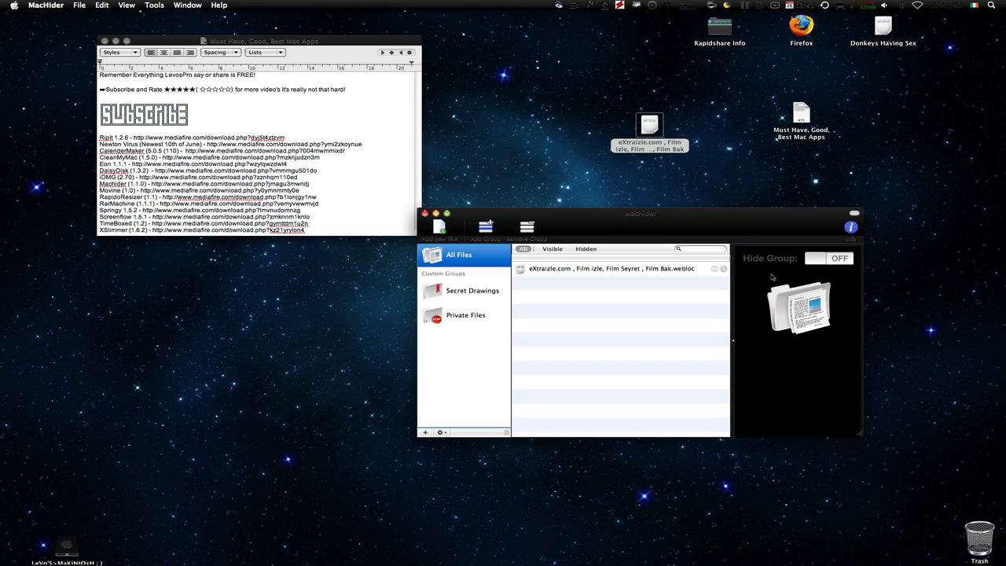
mouse_move(816, 260)
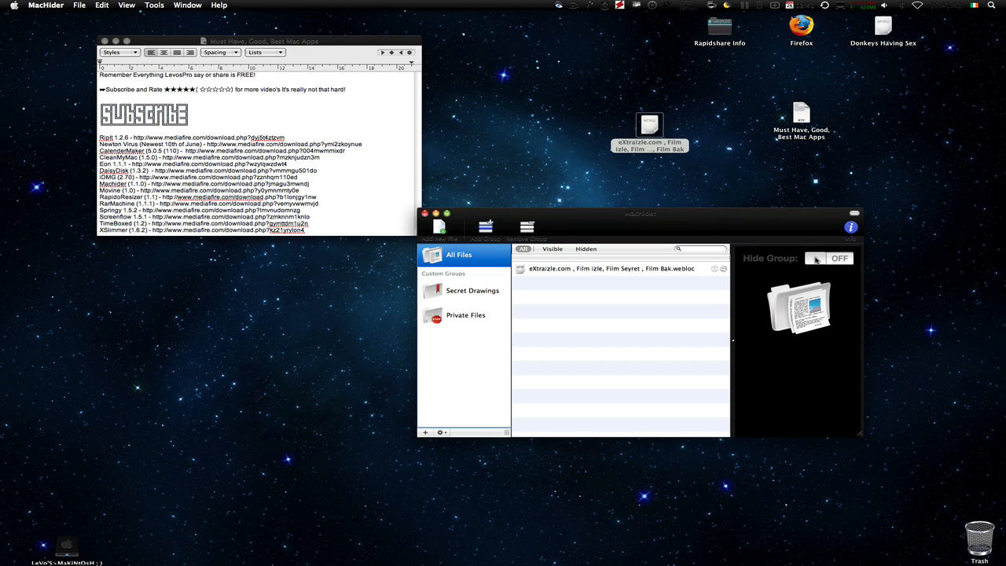
Select the web link file in All Files, try Remove Group, and dismiss the alert.
click(828, 258)
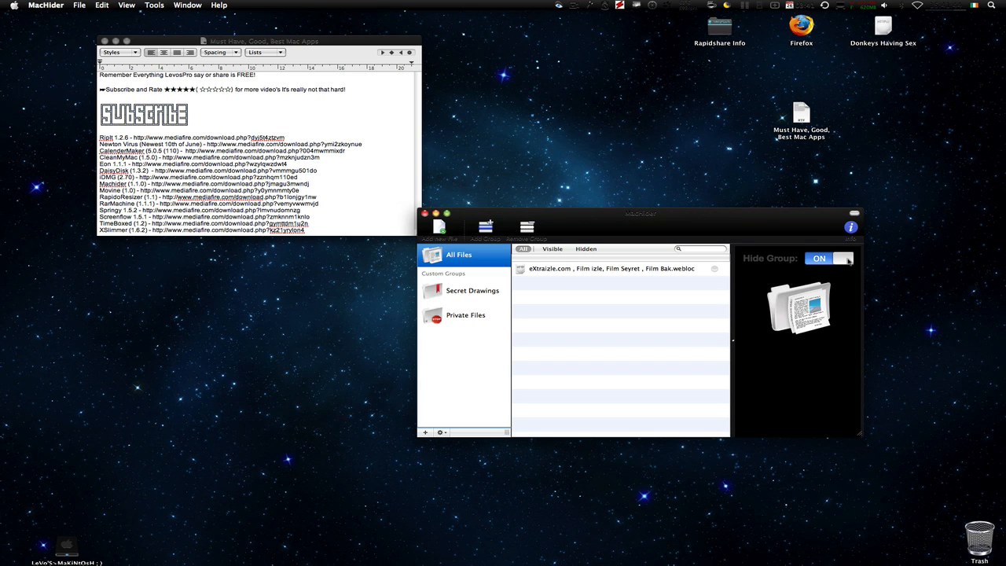
click(841, 258)
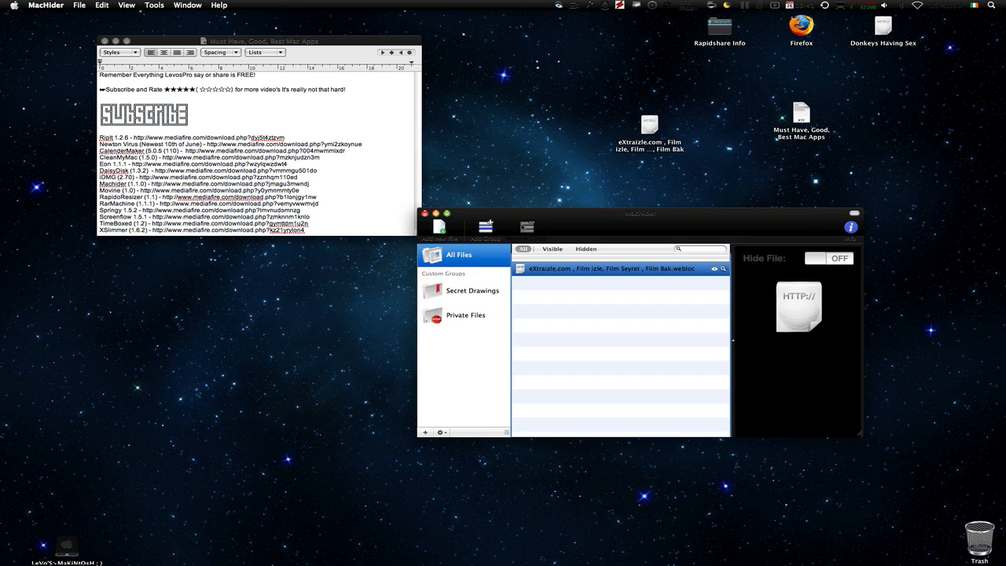
click(526, 228)
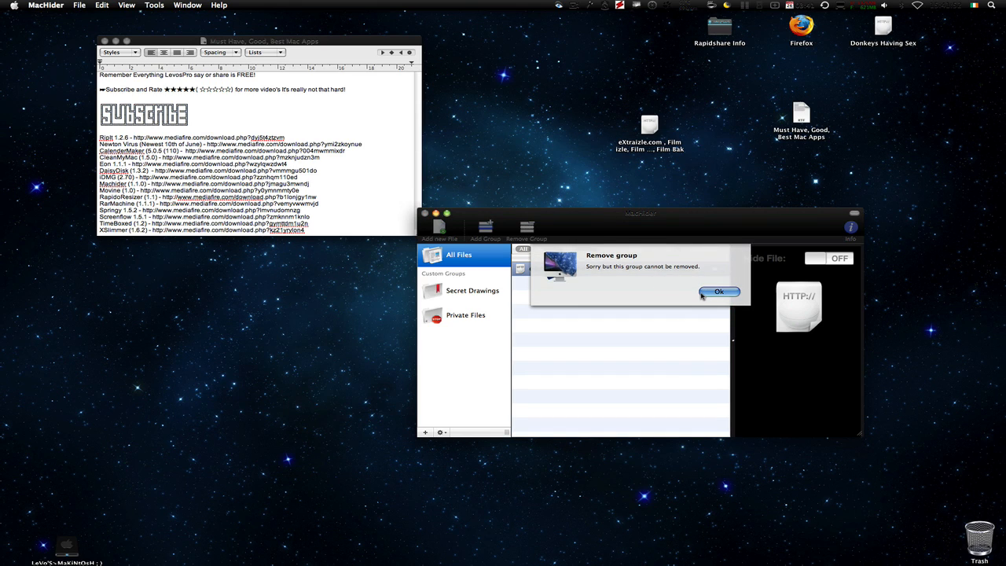
click(719, 292)
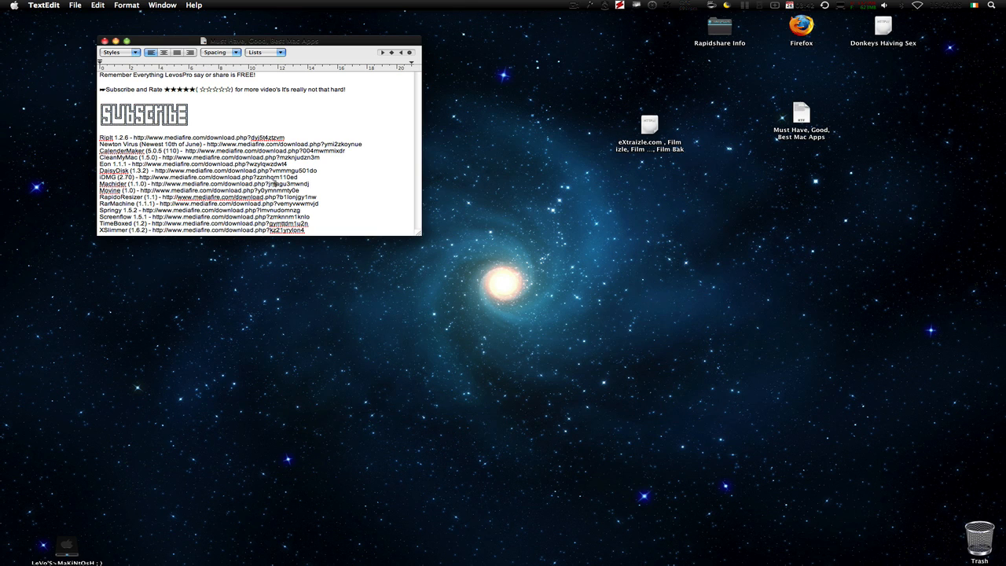
Launch Movine through Spotlight, switch its output to iPod, and close the converter.
click(991, 5)
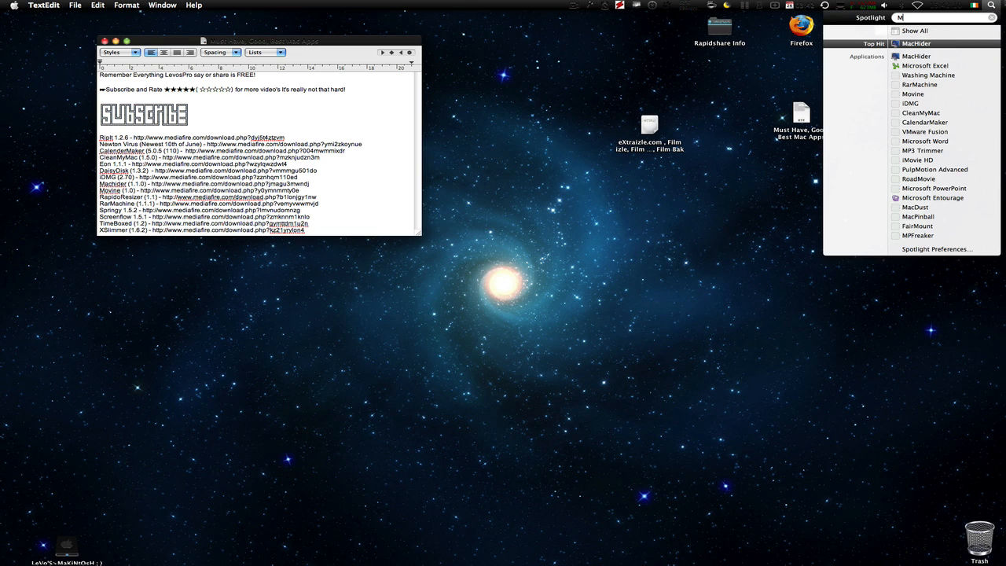
text(ovine)
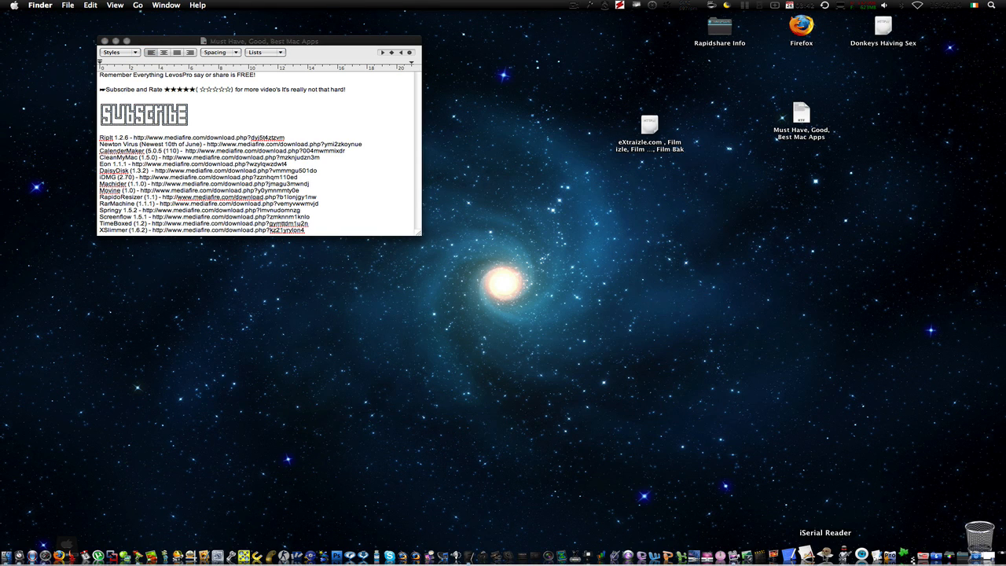
mouse_move(890, 556)
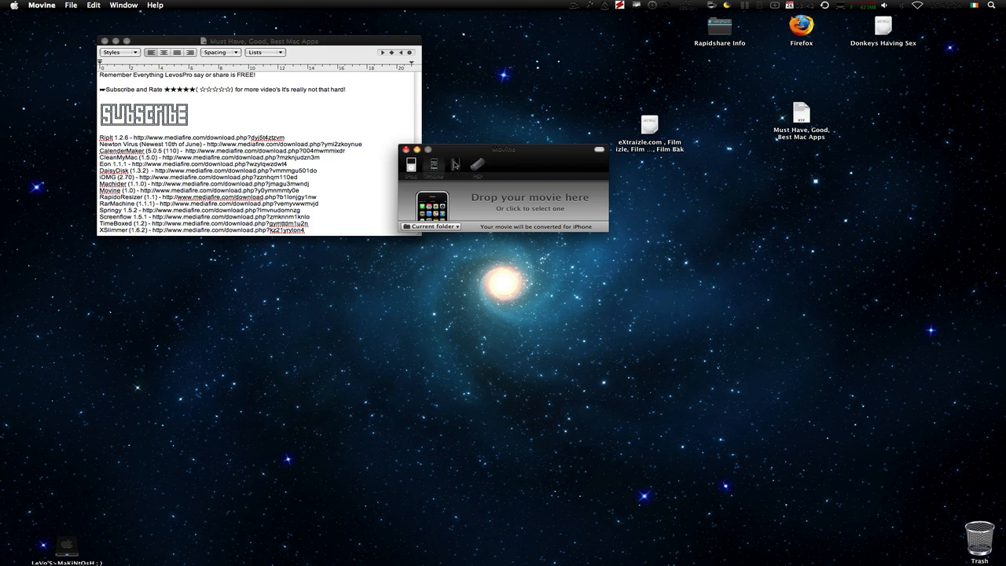
click(434, 165)
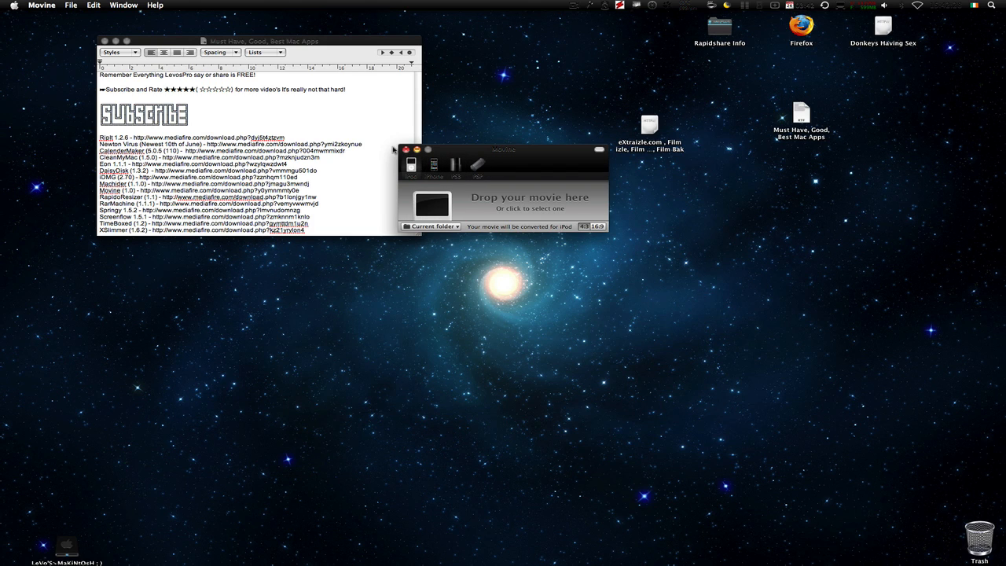
click(42, 6)
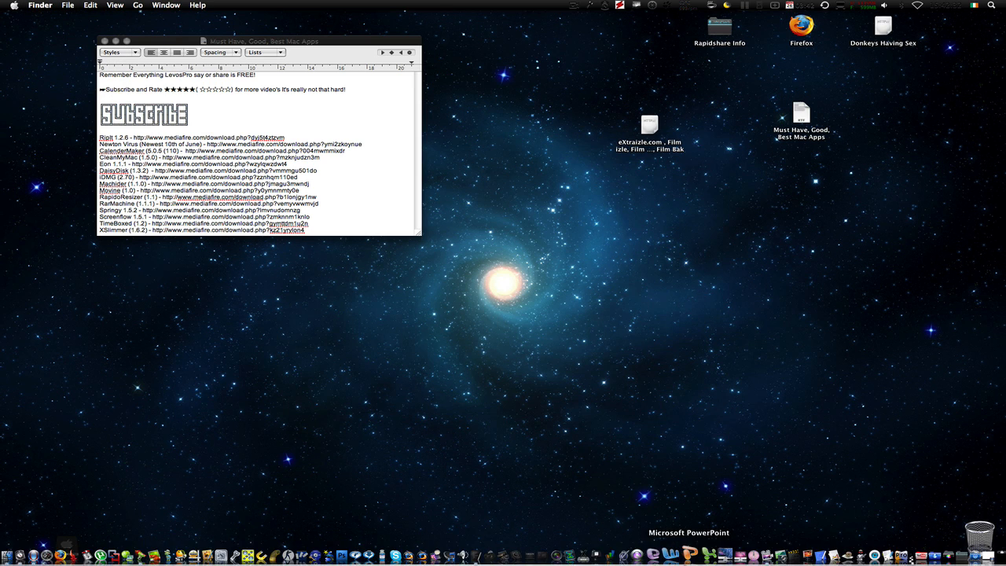
Leave the download-links document and open Path Finder from the Dock on the home folder.
click(259, 141)
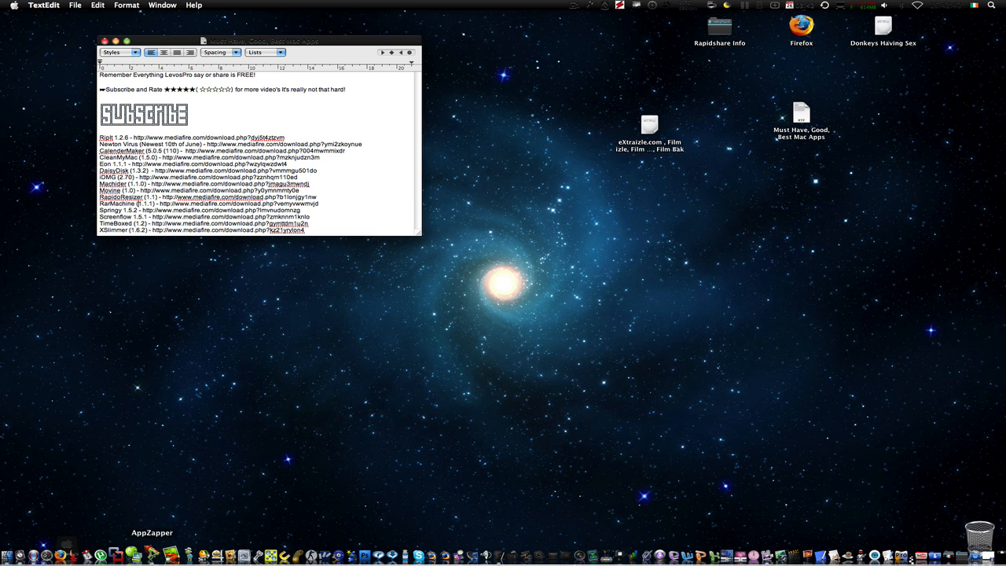
right_click(153, 554)
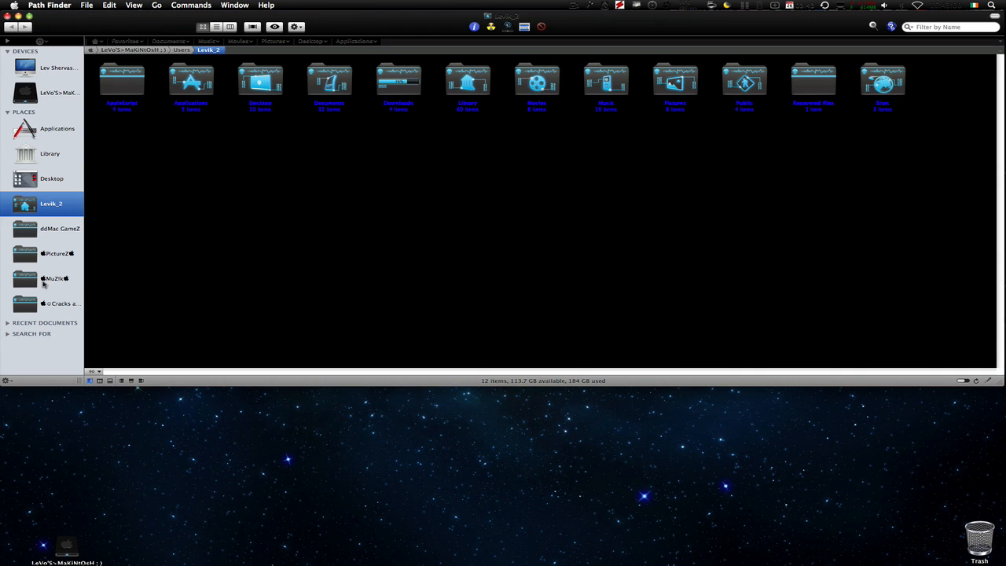
Open a folder from Path Finder's home-folder sidebar.
double_click(55, 253)
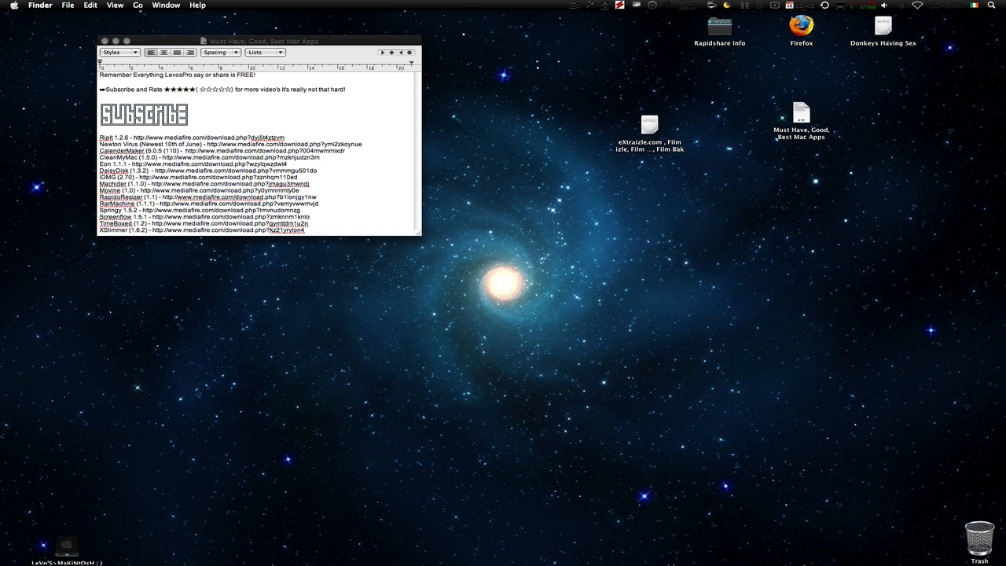
mouse_move(503, 556)
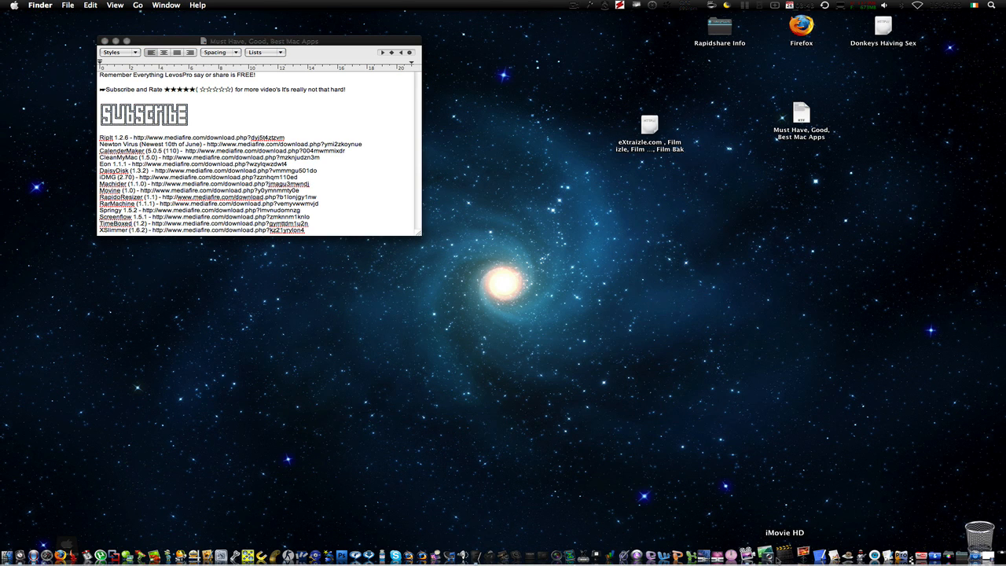
mouse_move(755, 554)
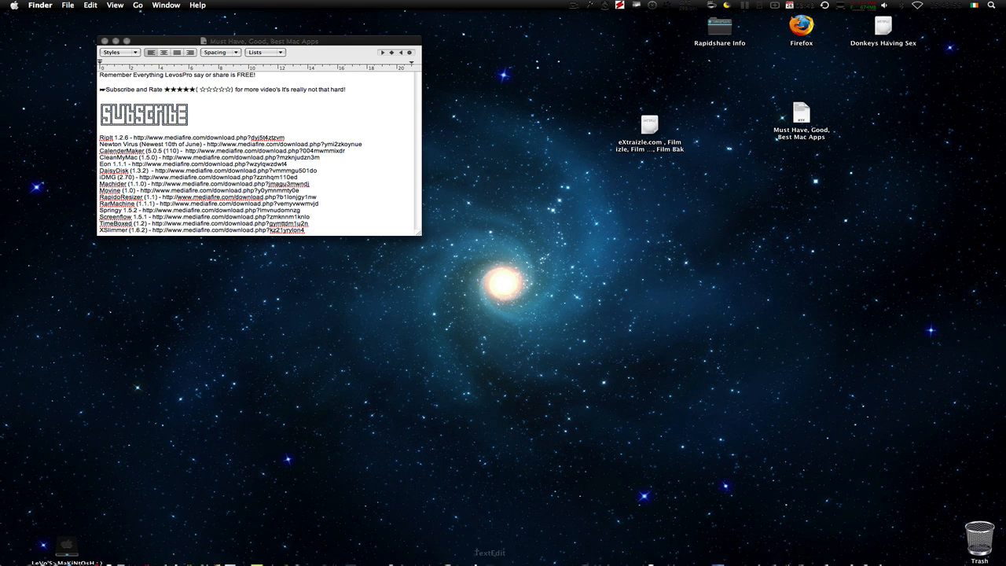
Reactivate the TextEdit download list and clear the selection on the Subscribe banner.
click(259, 157)
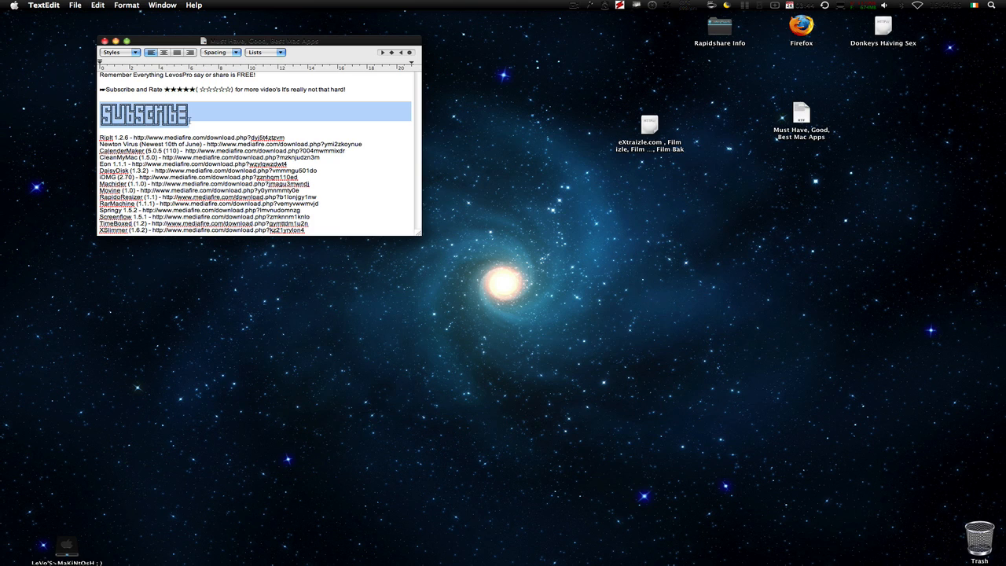
click(194, 112)
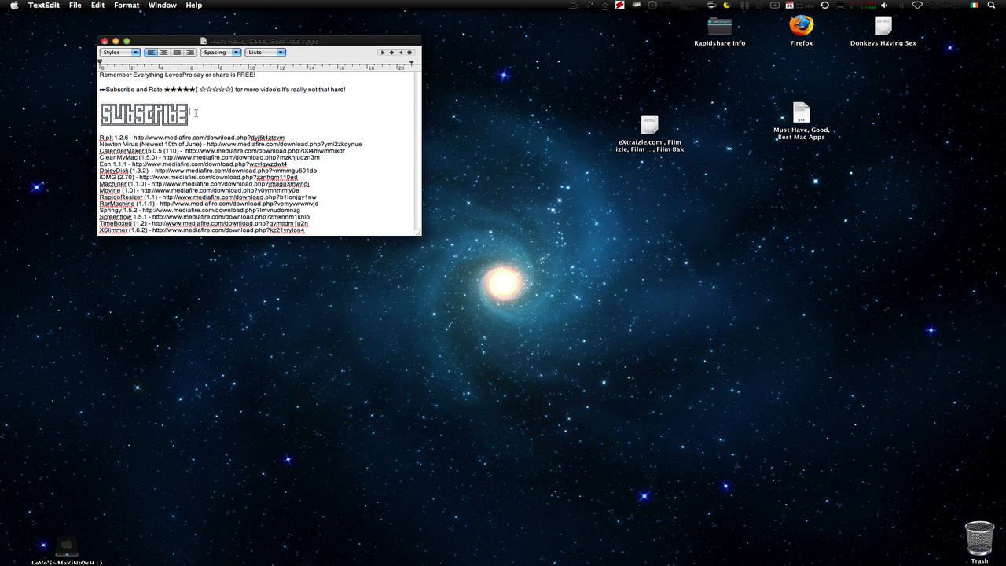